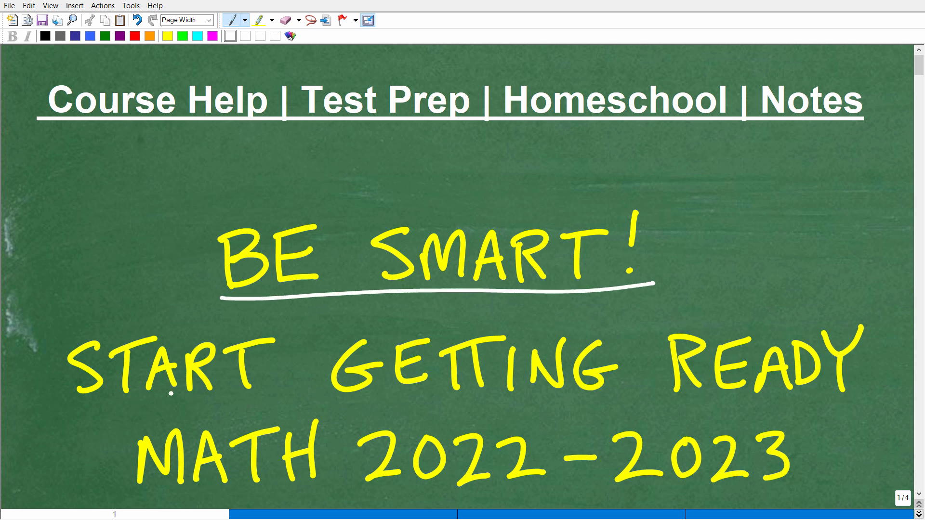
Step: Underline START GETTING READY and MATH 2022-2023 in white to match BE SMART!
drag(114, 406, 831, 399)
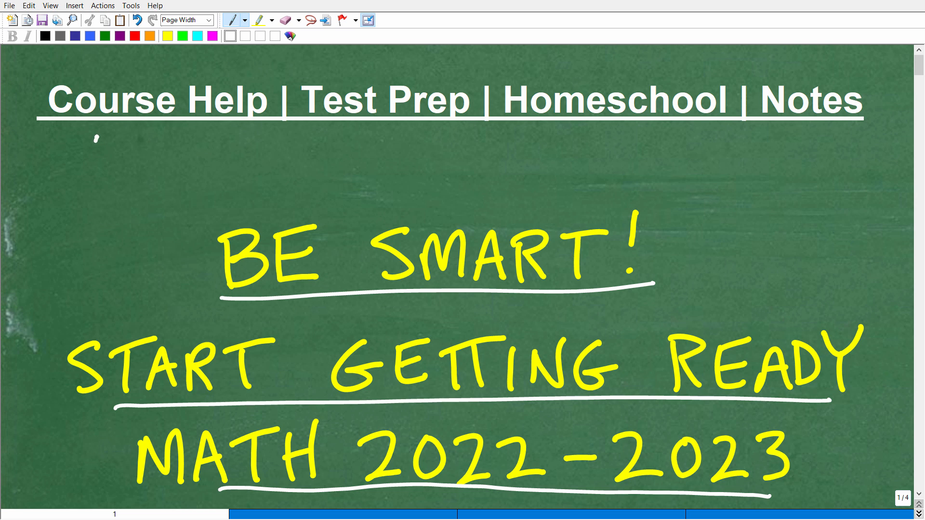
Step: Tick Course Help, Test Prep and Homeschool in the header and circle Notes
drag(95, 141, 206, 117)
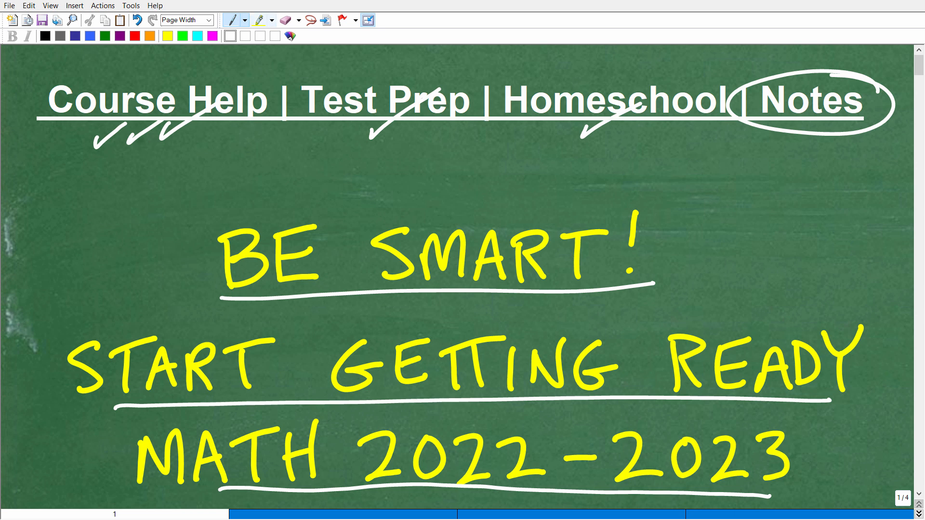
click(259, 19)
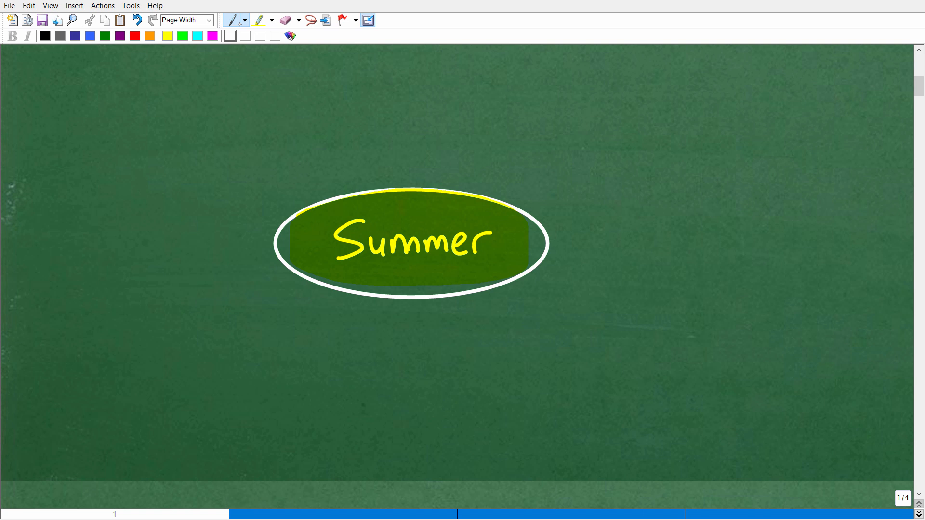
mouse_move(540, 186)
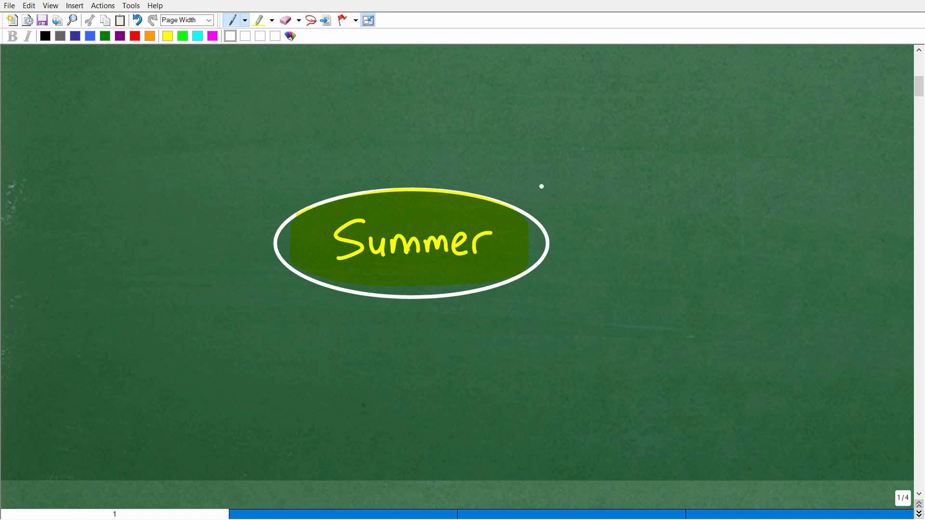
mouse_move(495, 182)
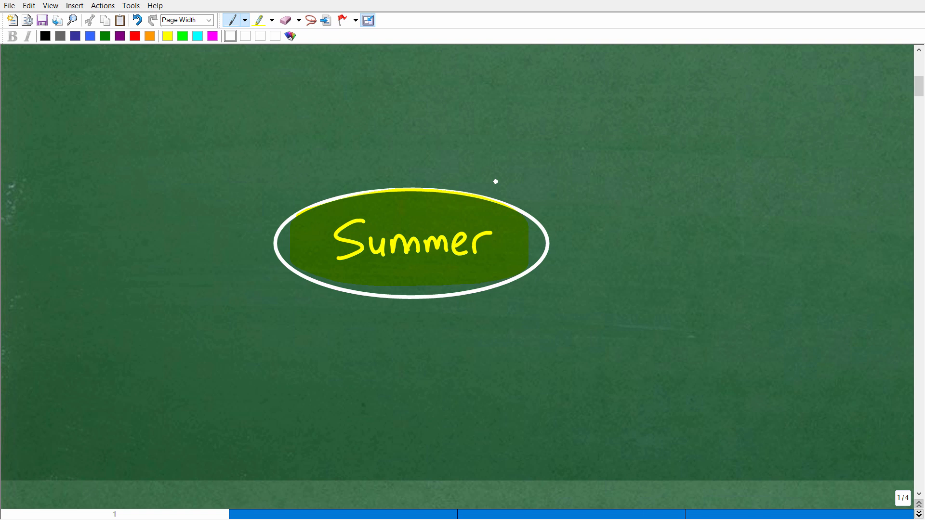
mouse_move(524, 184)
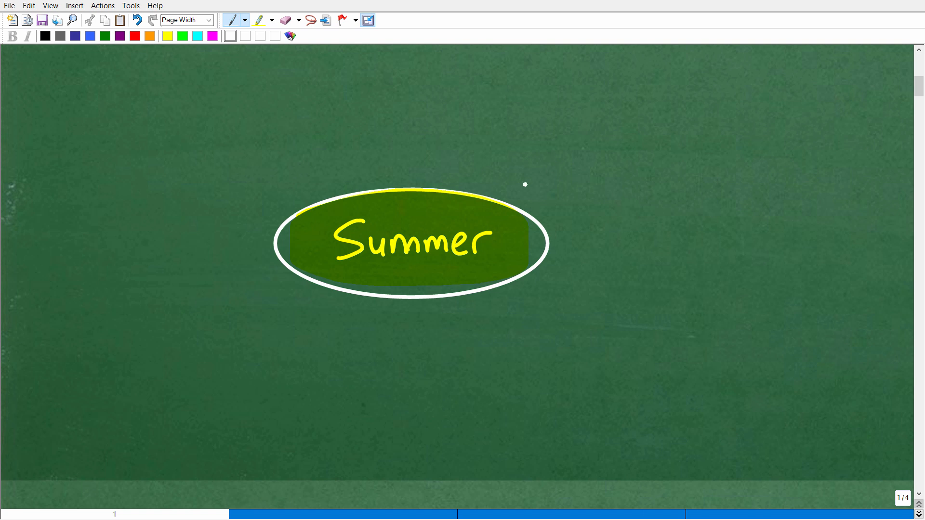
Step: Draw a white arrow from the Summer oval toward the upper right
drag(519, 193, 649, 127)
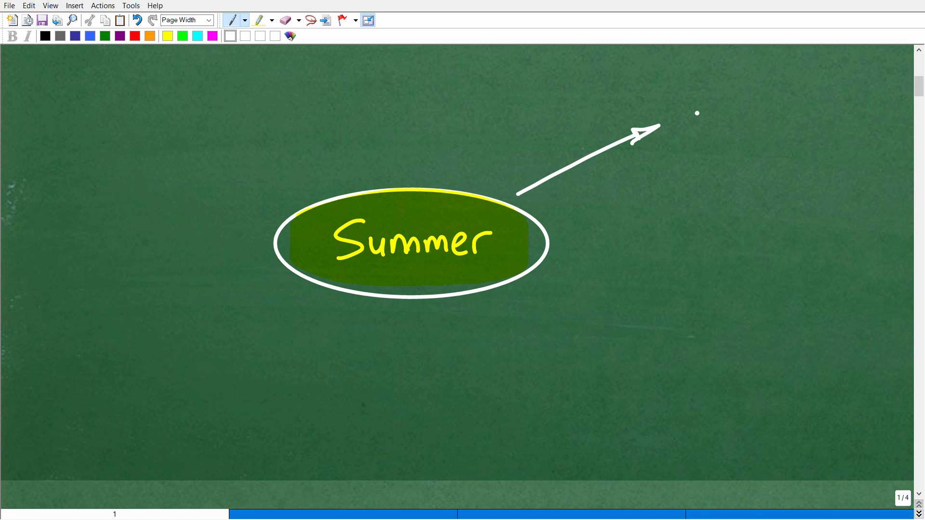
Step: Write a circled 'Skills ↓' at the upper arrow and add a second arrow from Summer down-right
text(Skills)
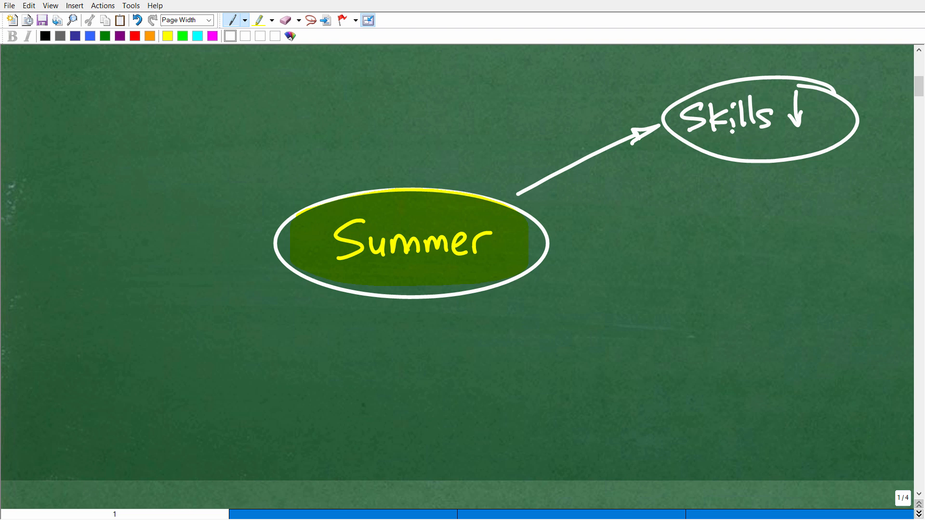
drag(538, 278, 639, 314)
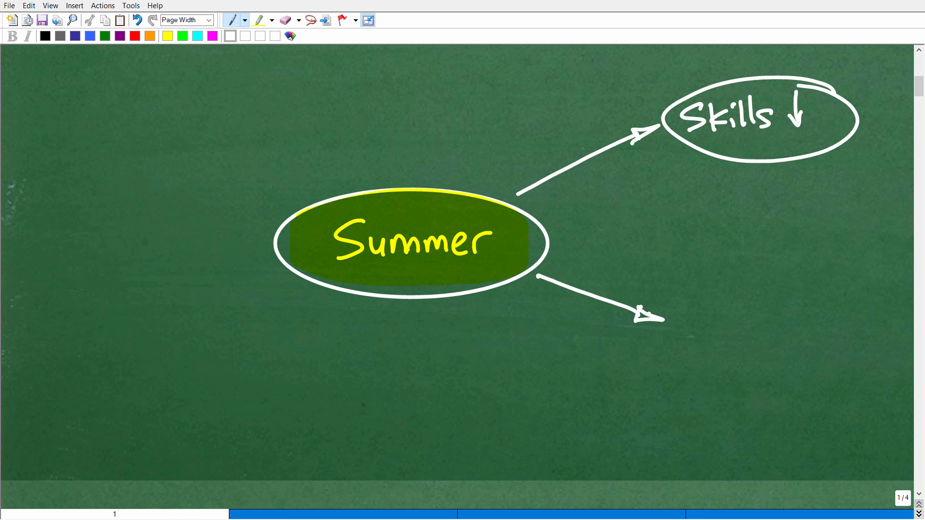
Step: Label the lower branch 'Conf.' with C+ and B, highlight Skills and Conf., and add Review above Summer
text(Con.)
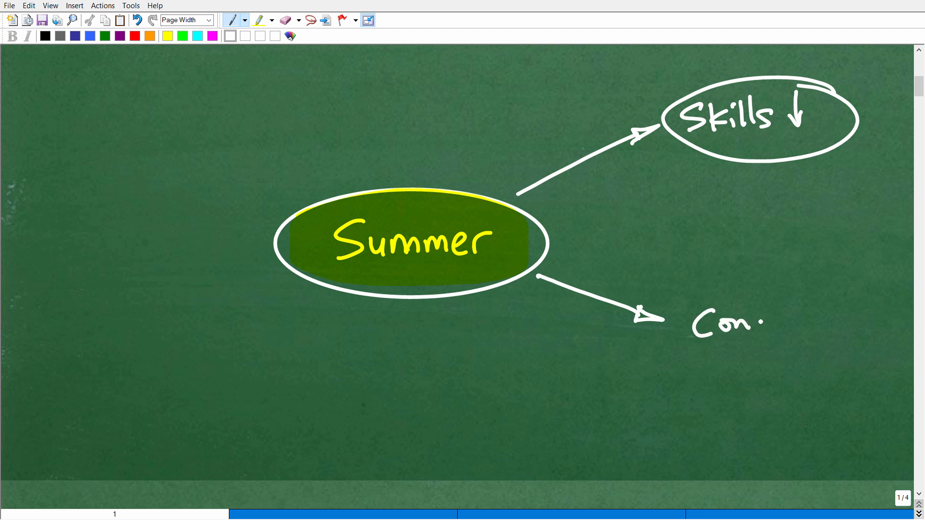
drag(758, 322, 779, 322)
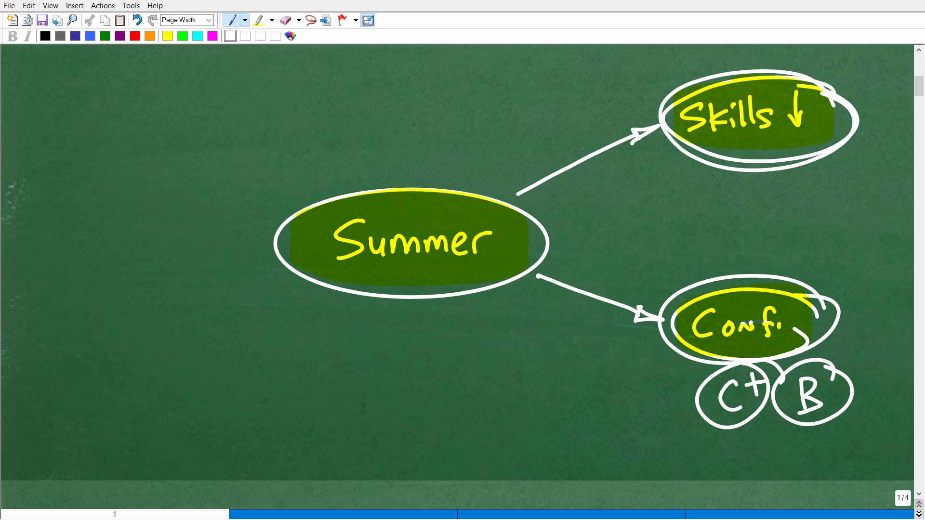
drag(390, 177, 386, 134)
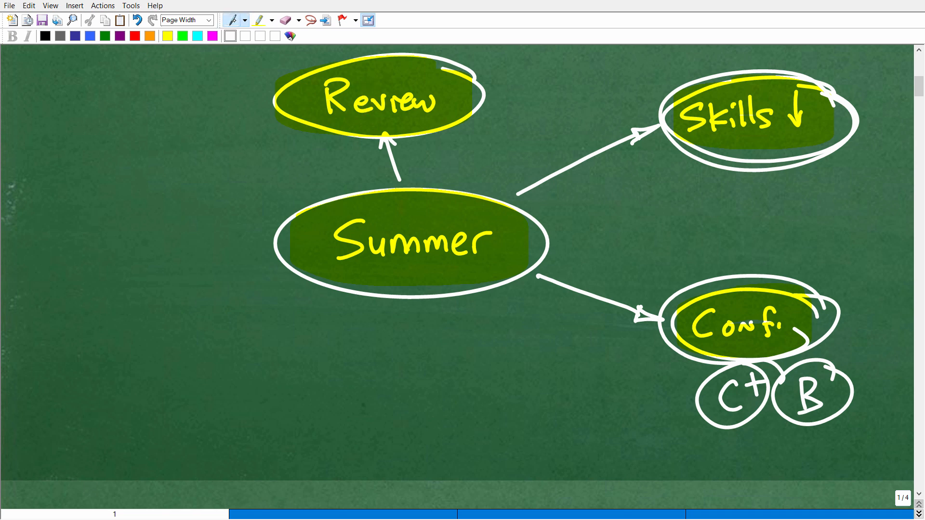
Step: Connect Review to a double-underlined Notes and erase Review's yellow highlighting
drag(496, 94, 537, 88)
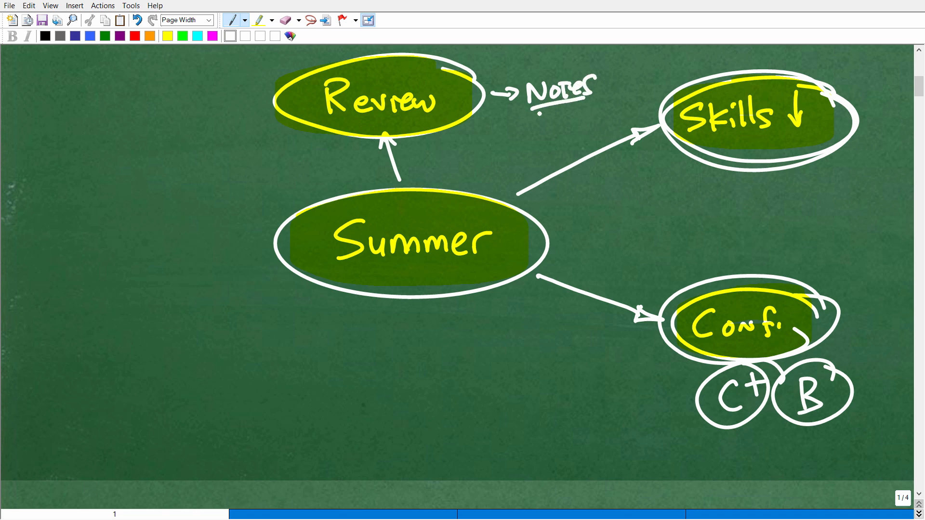
drag(534, 109, 589, 100)
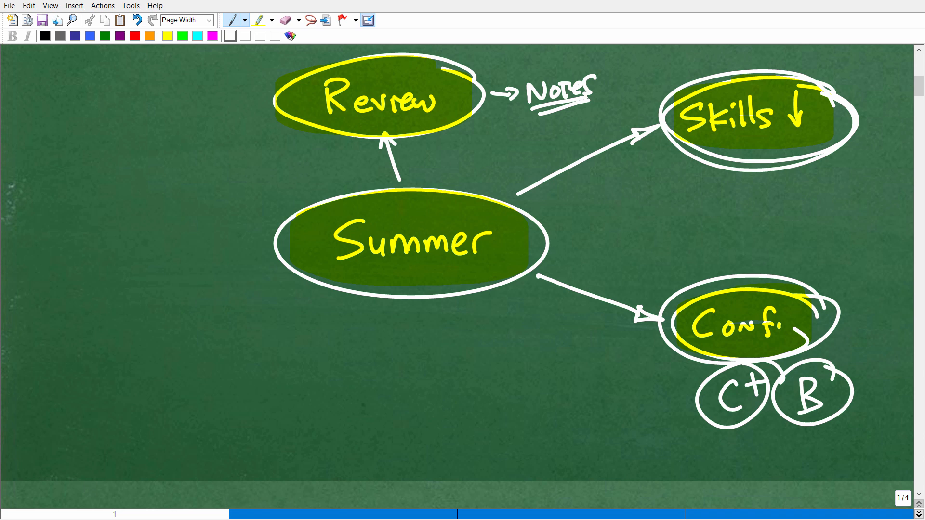
drag(62, 165, 61, 201)
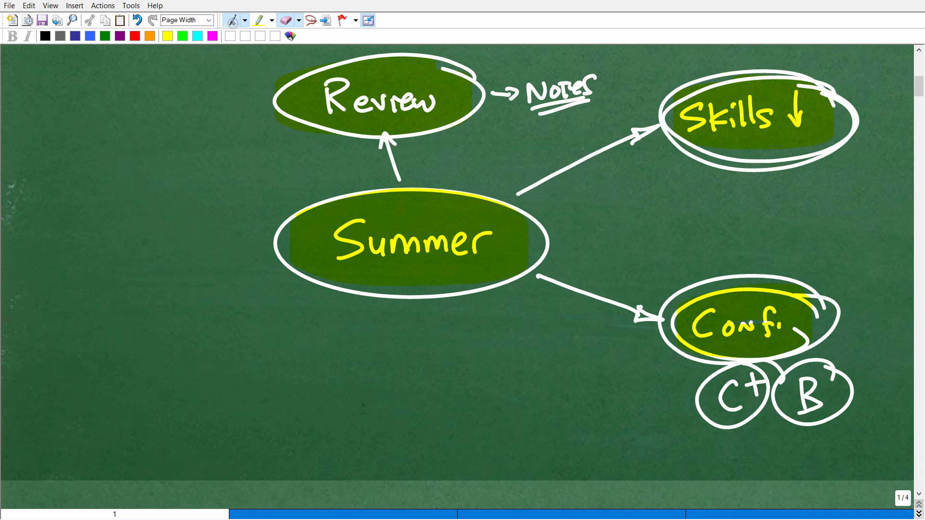
click(230, 20)
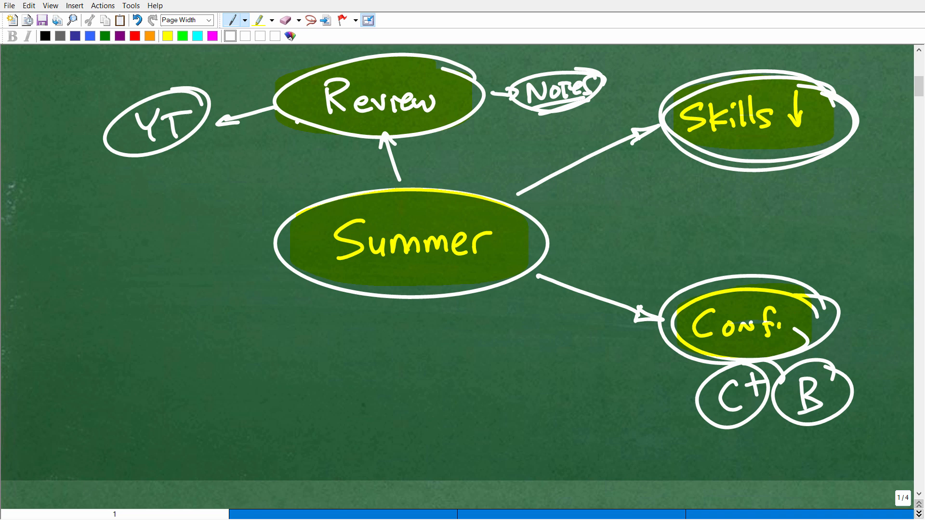
Step: Box in the Conf. node over C+ and B, then start an arrow leading left from Summer
drag(637, 283, 844, 280)
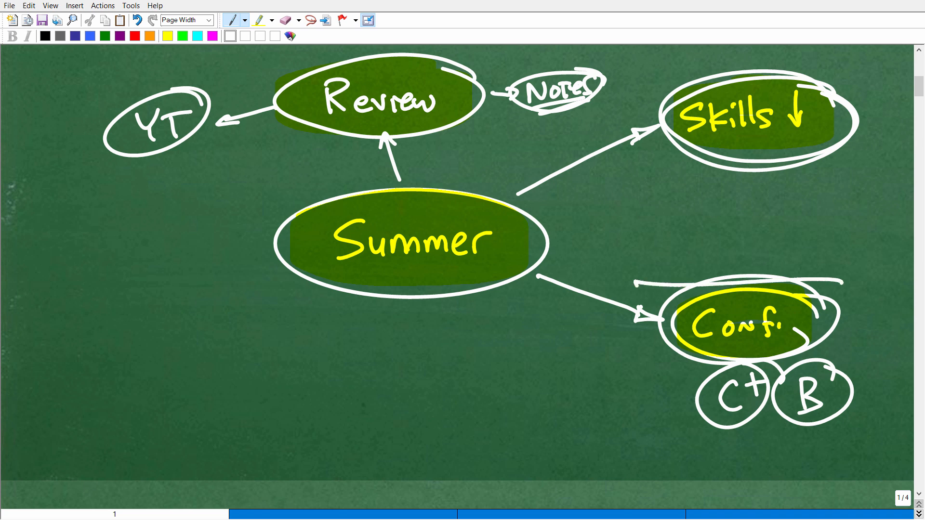
drag(634, 286, 853, 363)
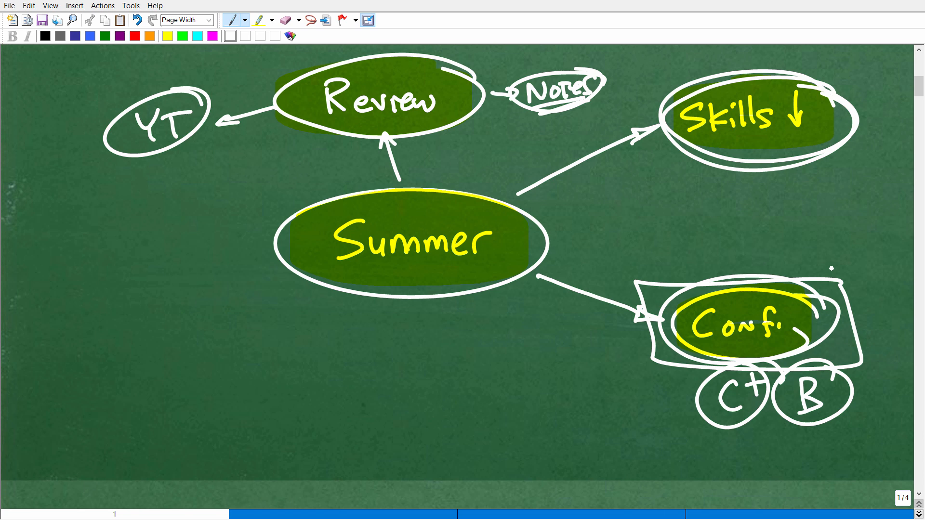
drag(272, 247, 195, 260)
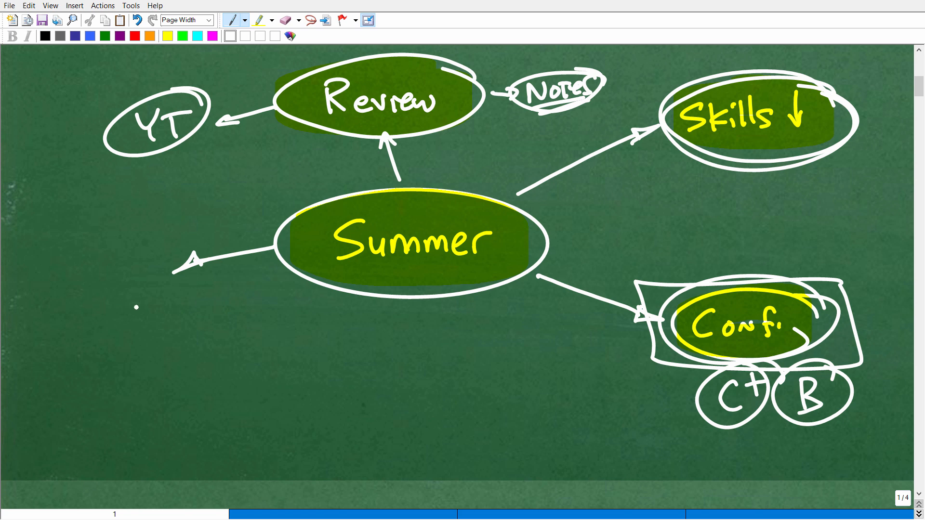
mouse_move(143, 299)
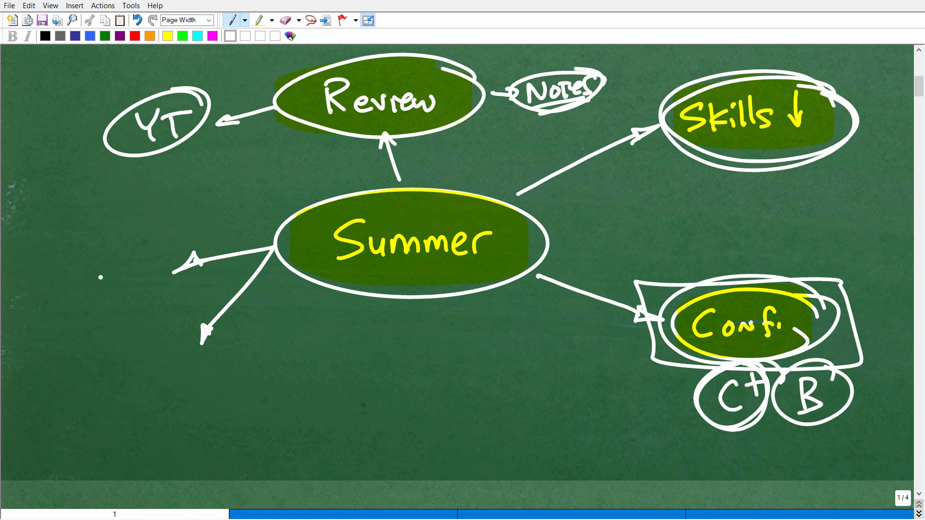
Step: Write and circle 'Alg' at the left arrow, add a down-left arrow, loop the Review row, and highlight Alg yellow
text(Ala)
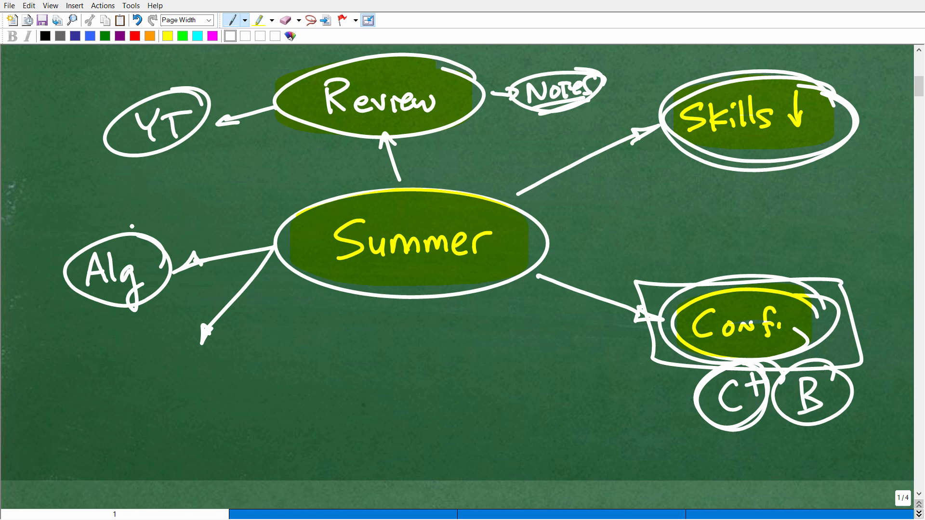
click(260, 19)
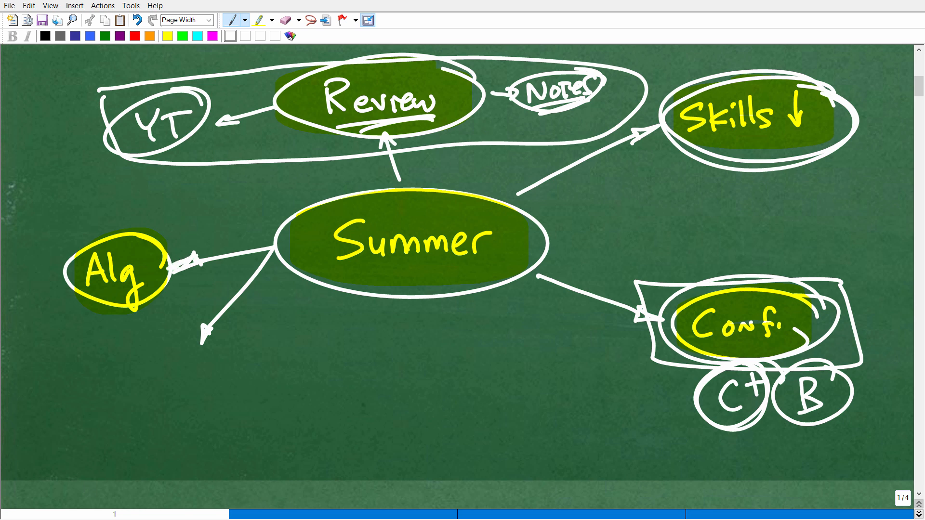
Step: Double-underline Summer, tick Alg, and add a circled, yellow-highlighted 'Geom' with checks at the lower-left arrow
drag(348, 264, 485, 261)
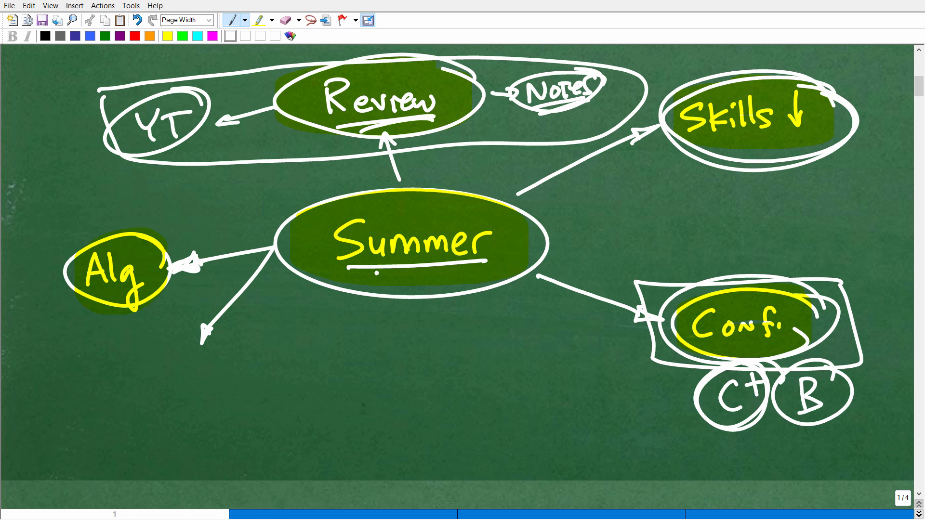
drag(369, 271, 483, 270)
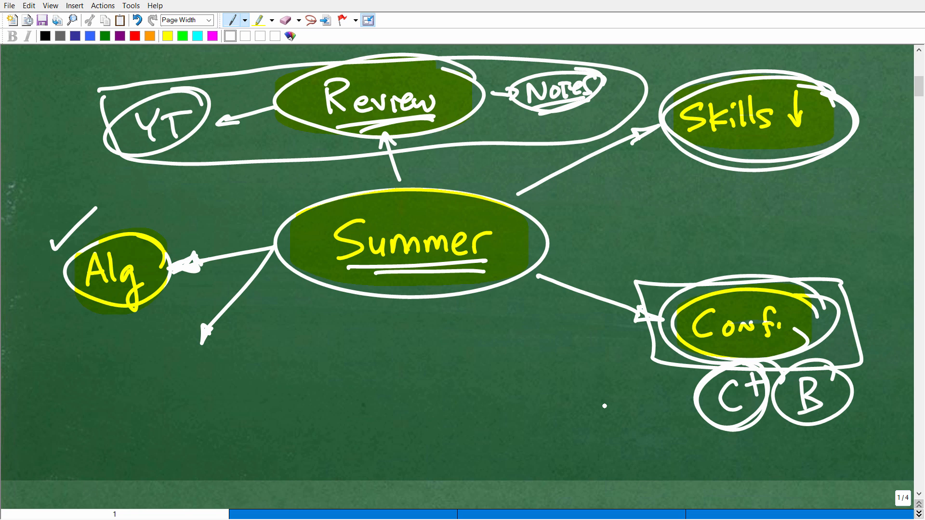
drag(112, 353, 106, 401)
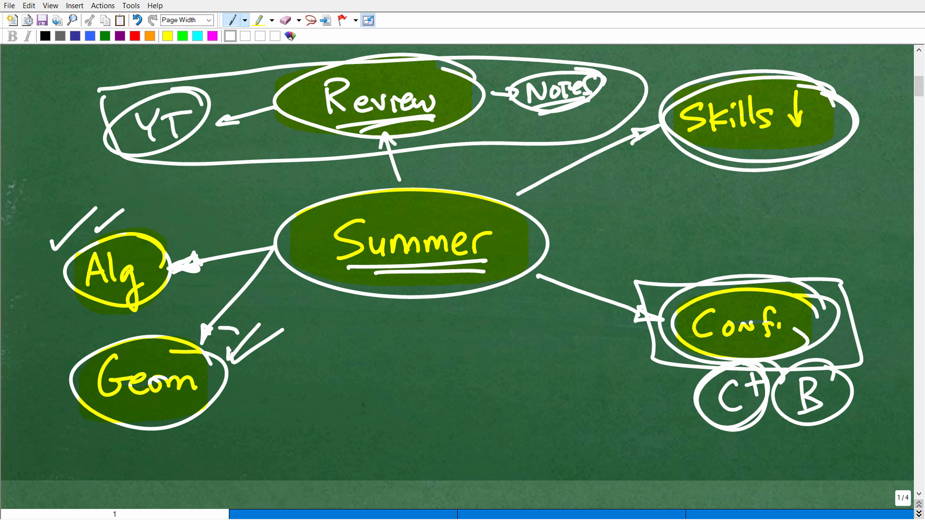
Step: Box in the Geom node and scroll down to an empty stretch of chalkboard
drag(71, 336, 242, 425)
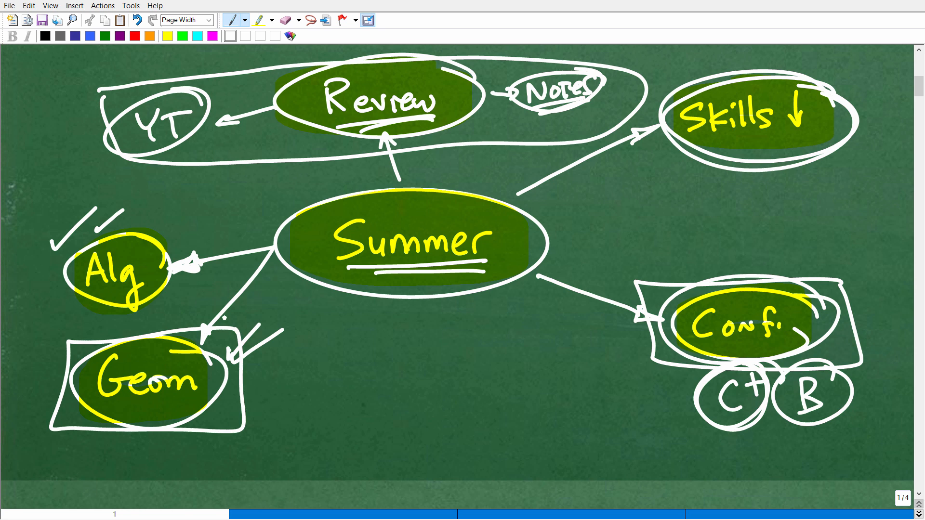
drag(275, 388, 537, 384)
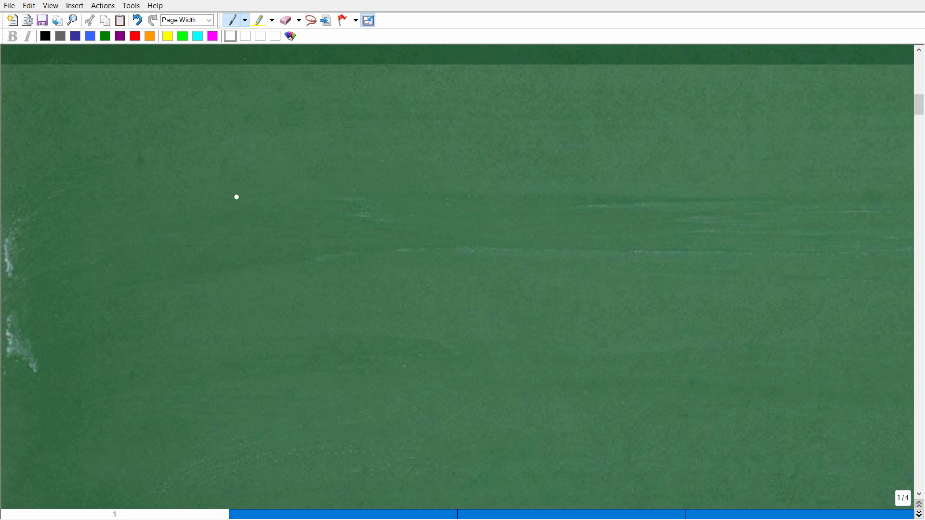
mouse_move(160, 214)
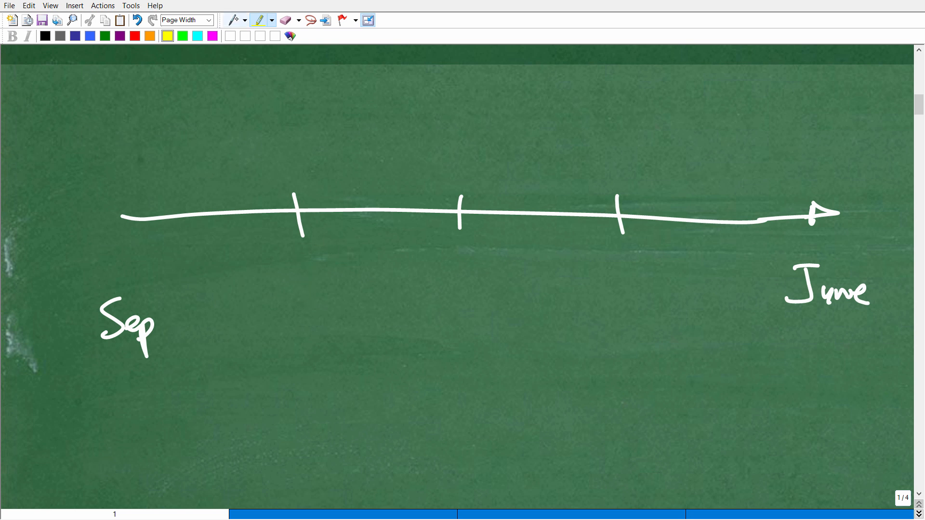
Step: Highlight the first timeline section in yellow, then return to the white pen for Alg, 100% and A
click(233, 19)
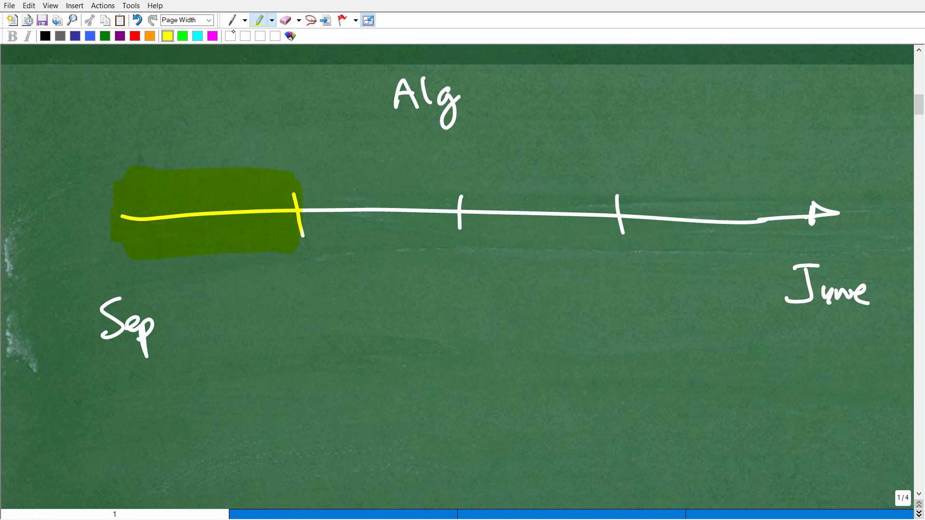
click(232, 19)
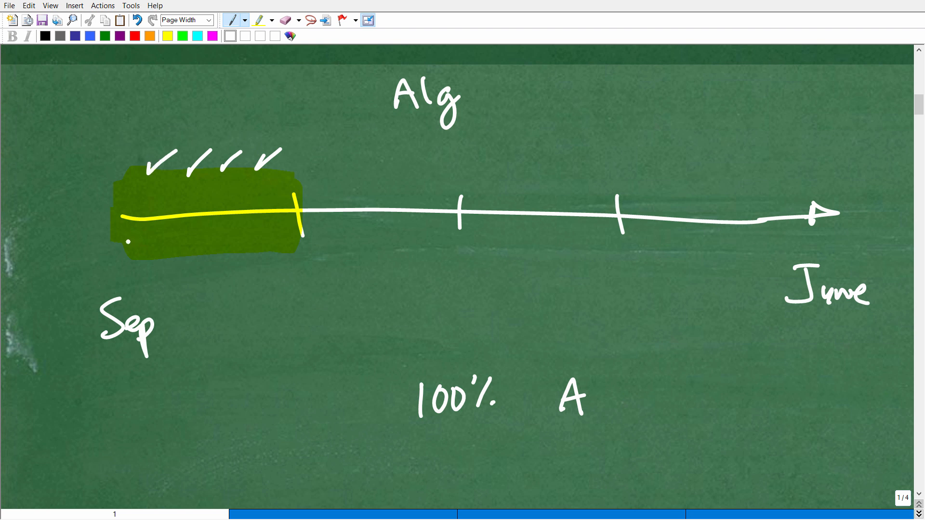
Step: Mark crosses on later sections, grade them A, B, C, D and circle A and B
drag(127, 242, 280, 248)
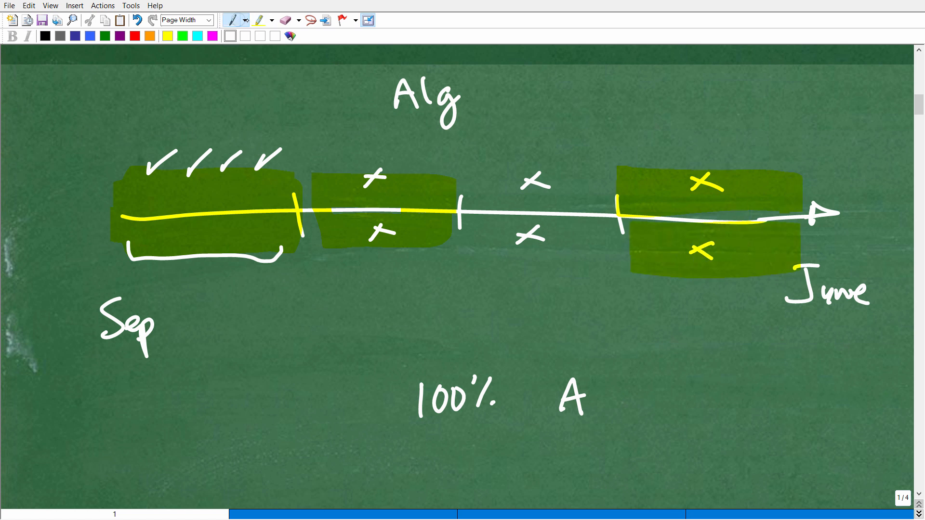
click(203, 280)
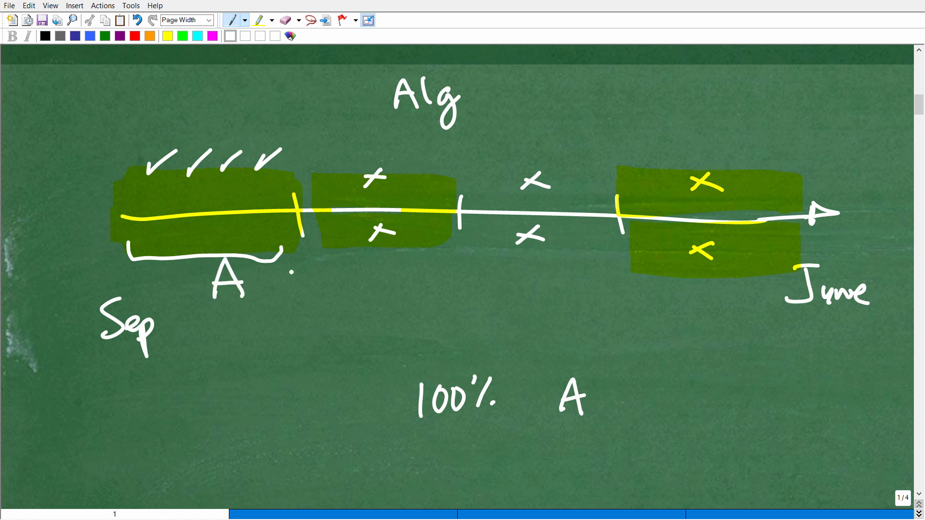
drag(380, 253, 411, 289)
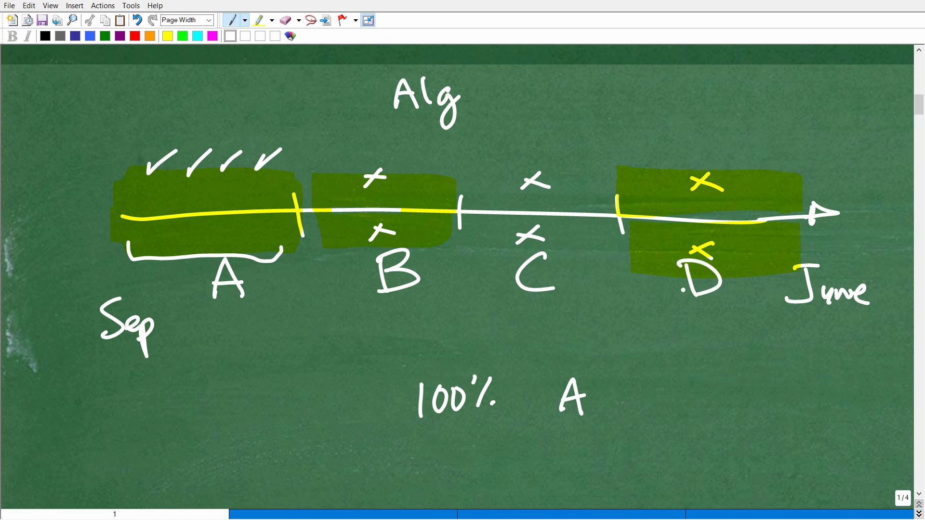
drag(200, 313, 749, 322)
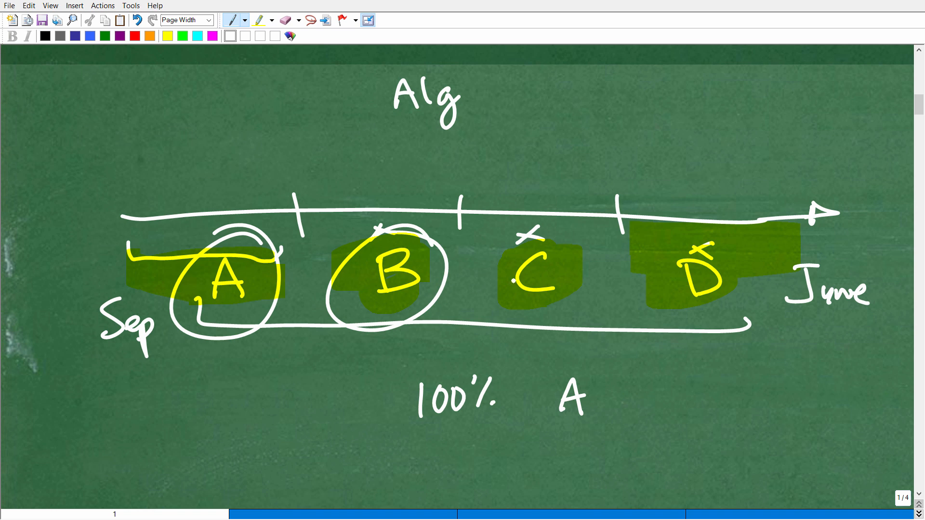
Step: Sketch a short three-tick line beside the boxed Geom node on the mind map
drag(189, 366, 268, 356)
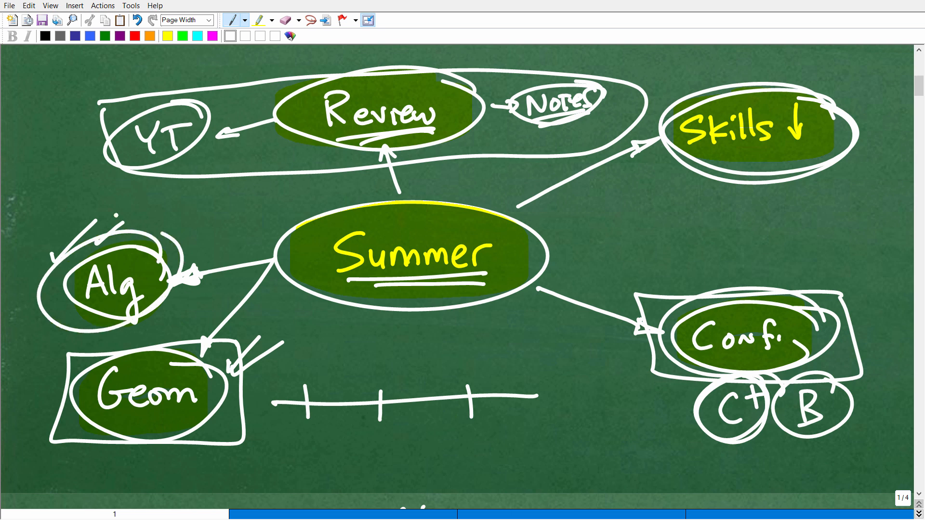
Step: Scroll to the title page and handwrite 'Like:' beside BE SMART!
drag(53, 353, 147, 448)
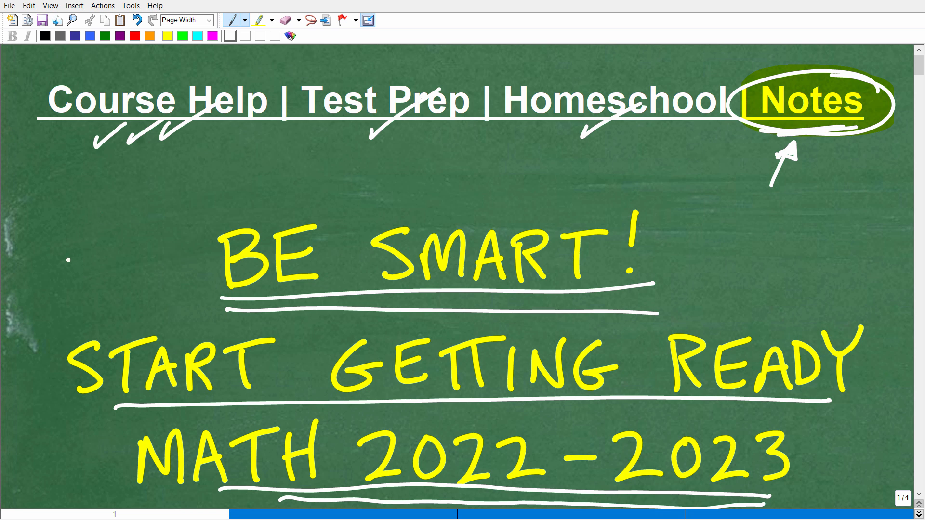
drag(65, 266, 159, 218)
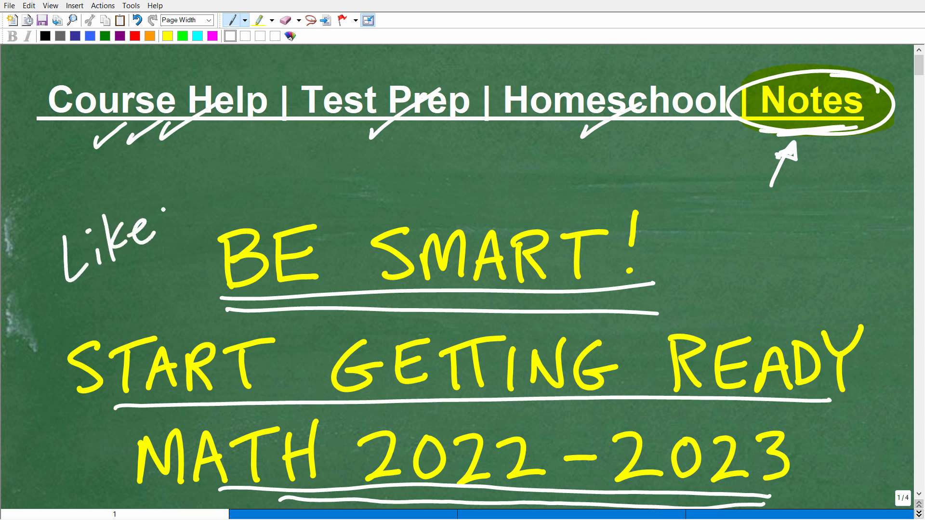